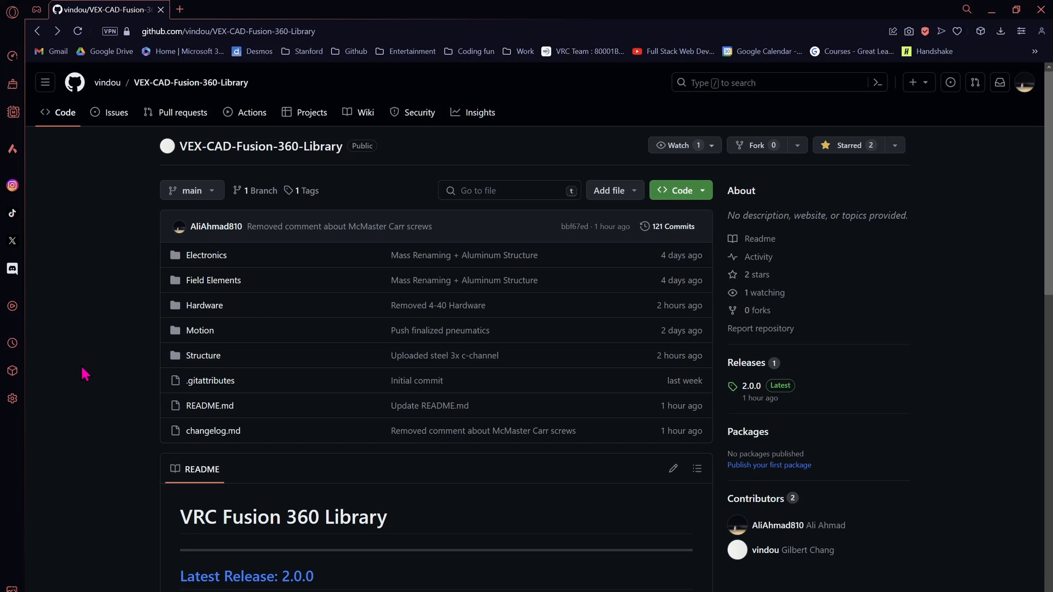
mouse_move(63, 345)
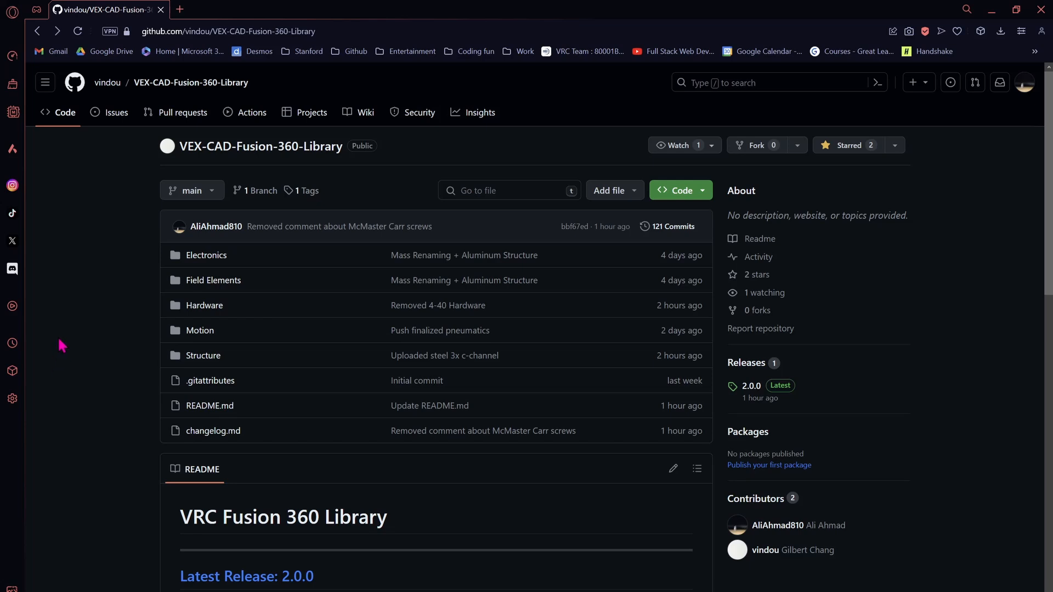
mouse_move(648, 514)
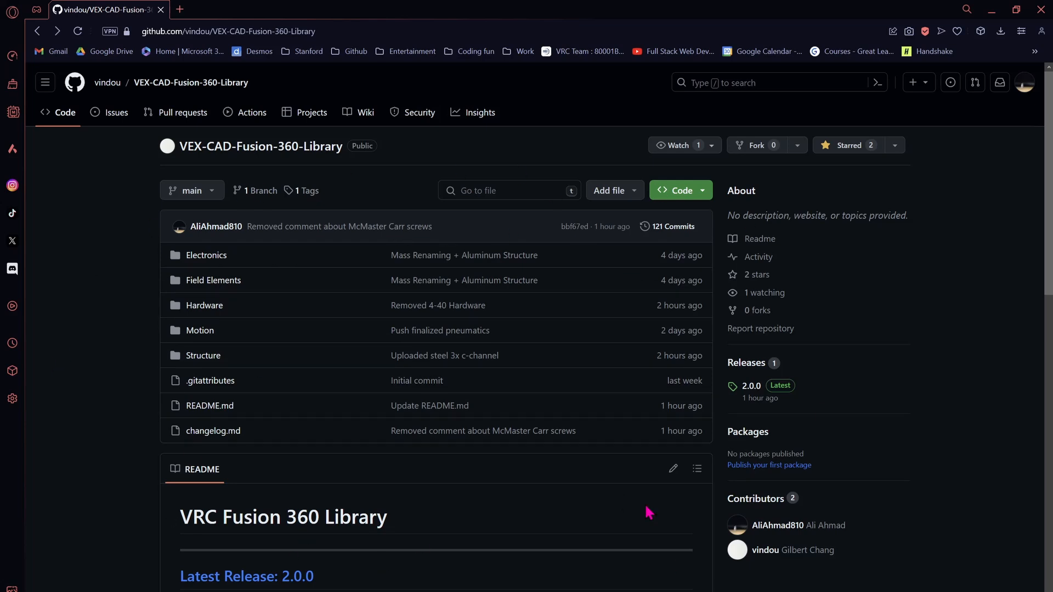
mouse_move(383, 556)
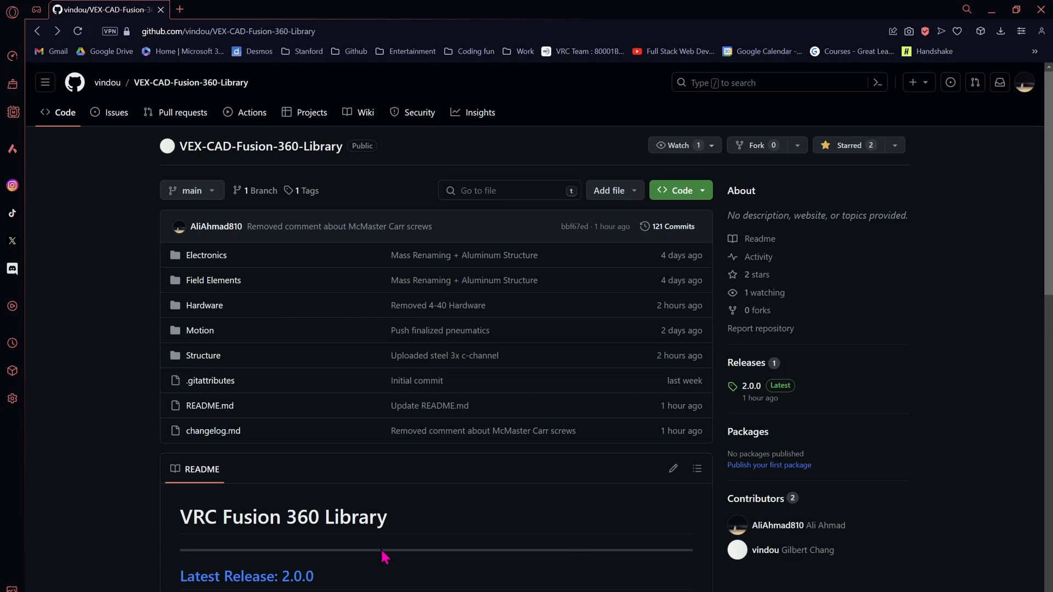
- Bring the README's Latest Release: 2.0.0 section of the VEX CAD library repo into view
scroll("down", 3)
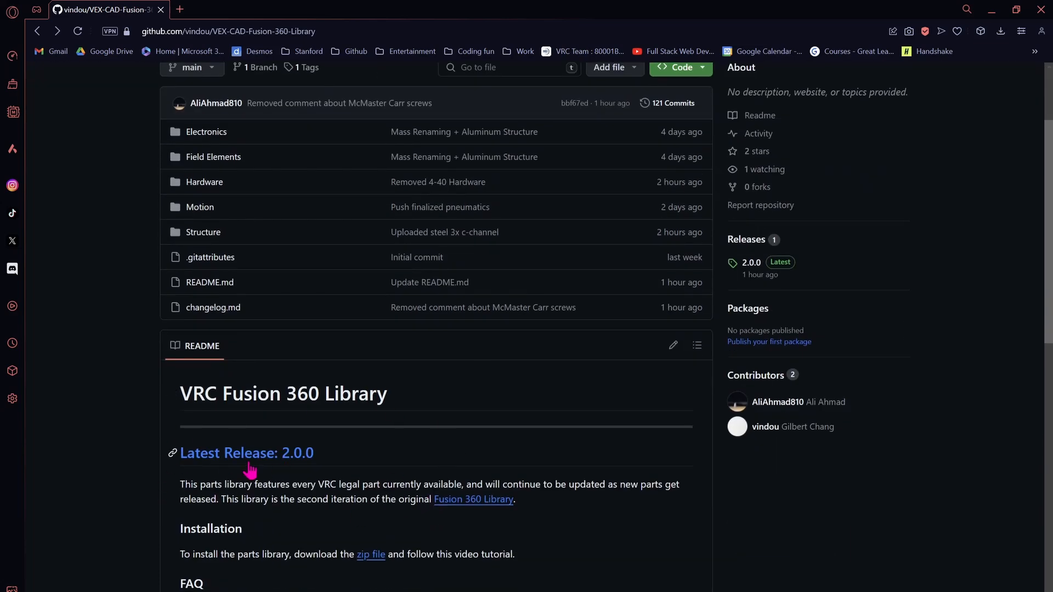
- From the 2.0.0 release page, download the library's Source code (zip) asset
left_click(247, 453)
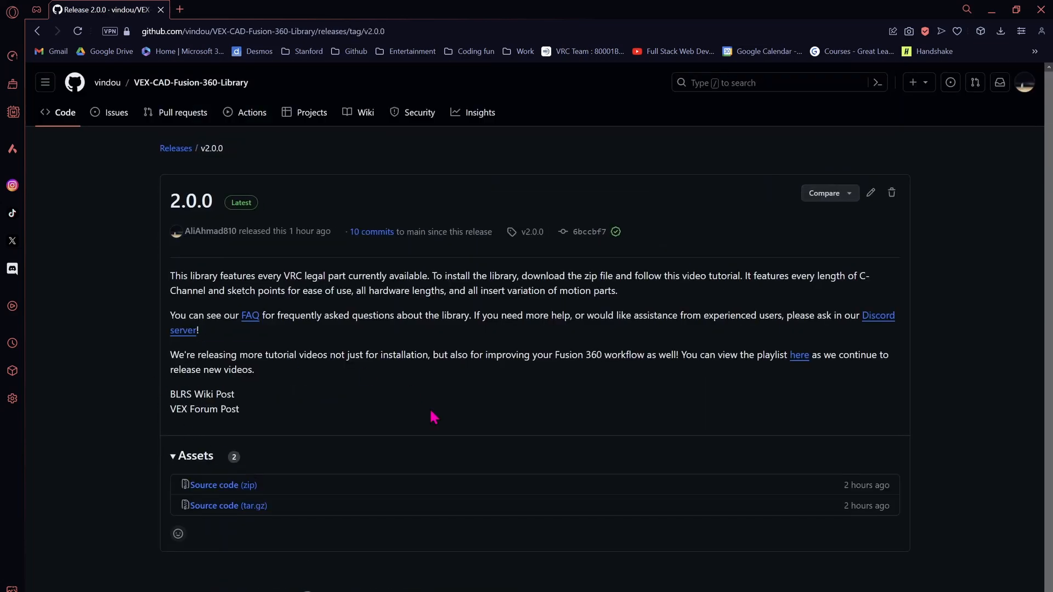
mouse_move(222, 485)
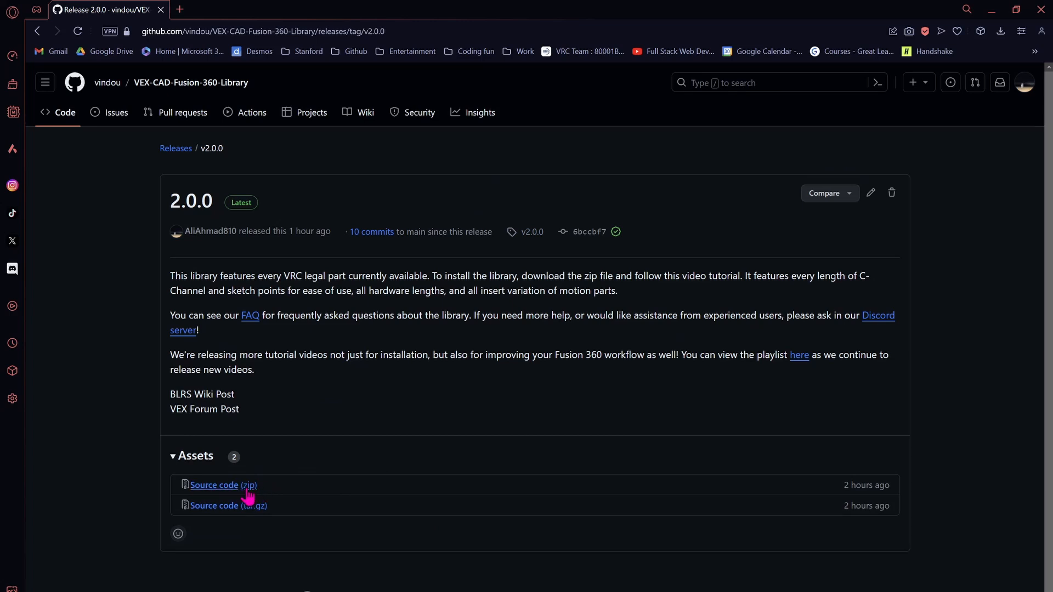
left_click(224, 485)
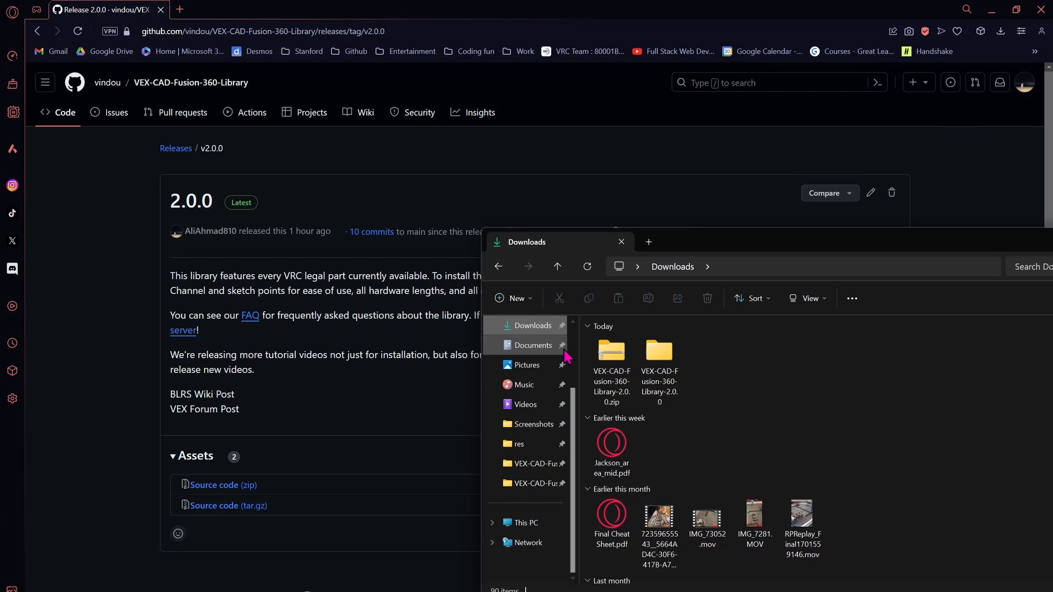
- Start Extract all on the library zip in Downloads, then cancel since it is already extracted
left_click(611, 352)
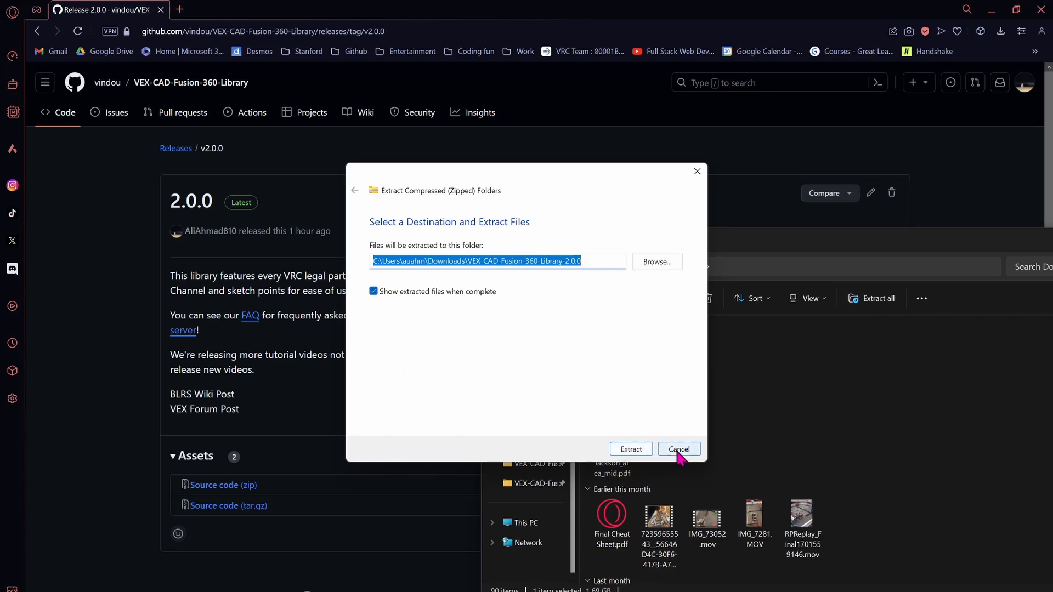
left_click(678, 448)
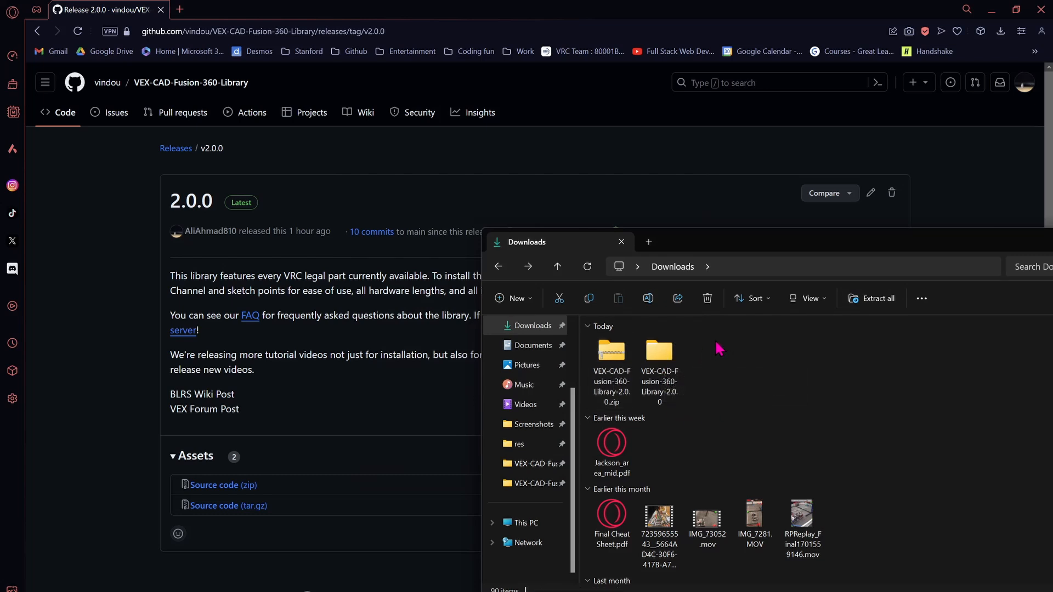
- Enter the nested VEX-CAD-Fusion-360-Library-2.0.0 folder showing Structure, Motion, Hardware, Field Elements, Electronics
double_click(658, 363)
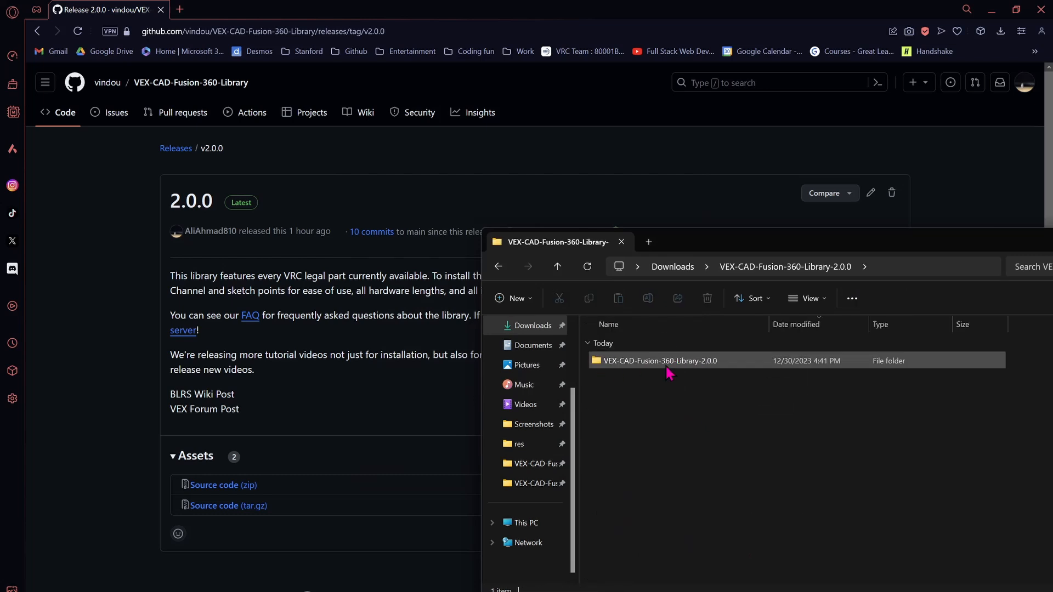
double_click(659, 361)
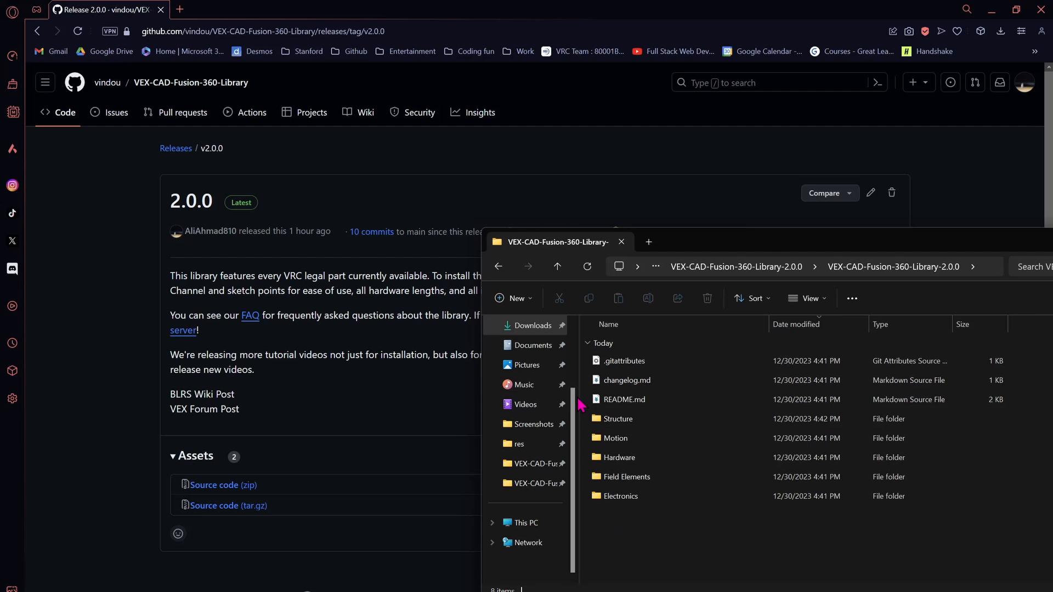
left_click(619, 496)
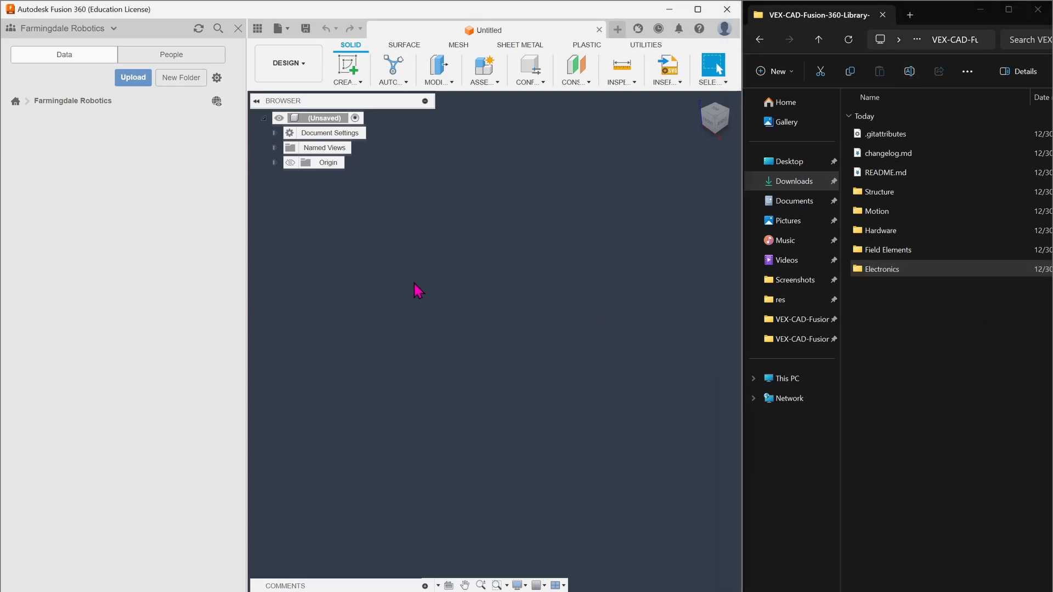
mouse_move(158, 108)
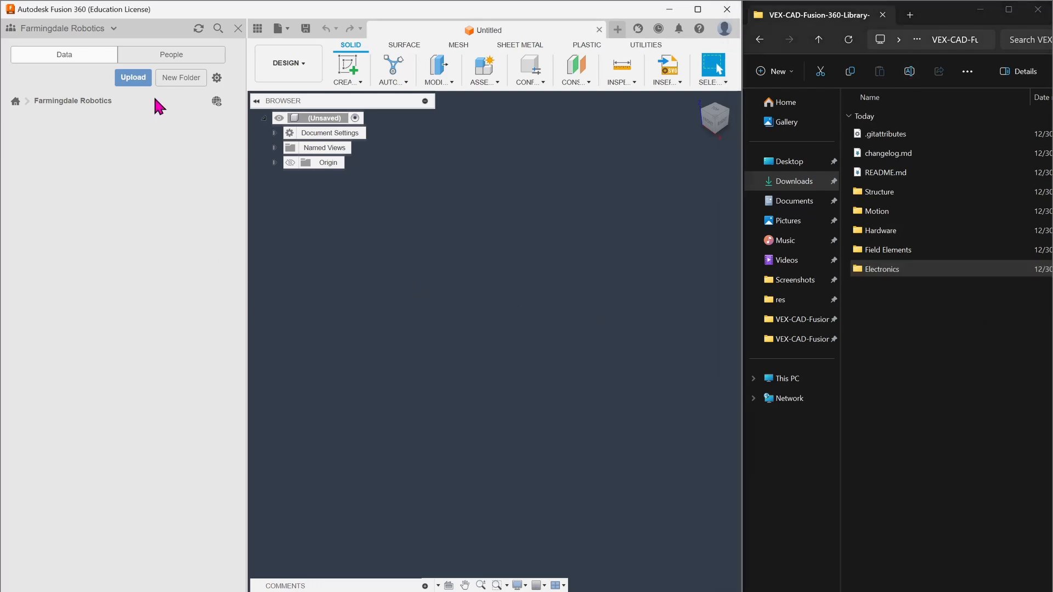
mouse_move(151, 159)
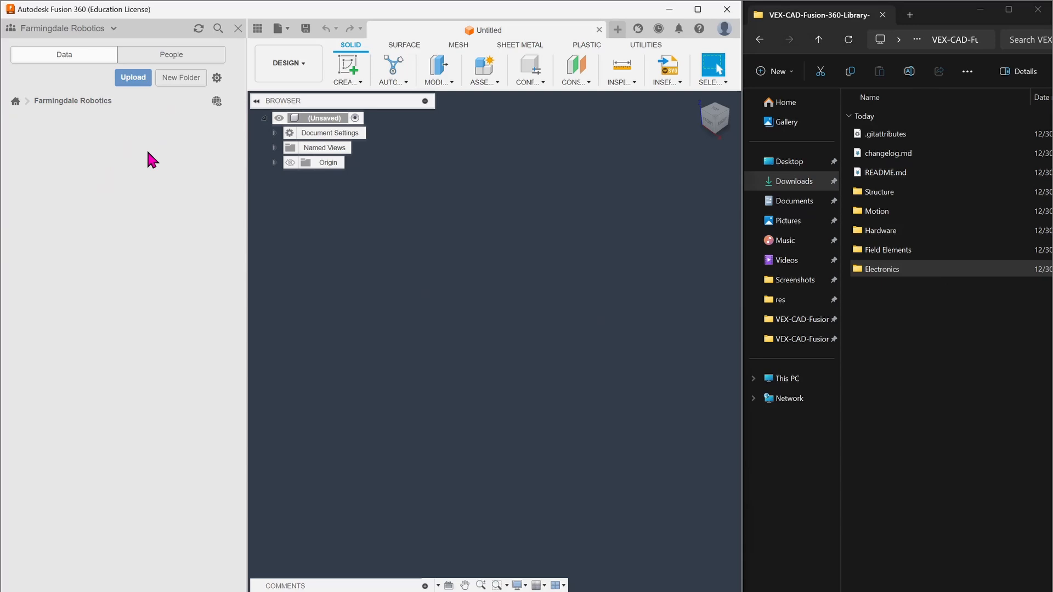
mouse_move(119, 180)
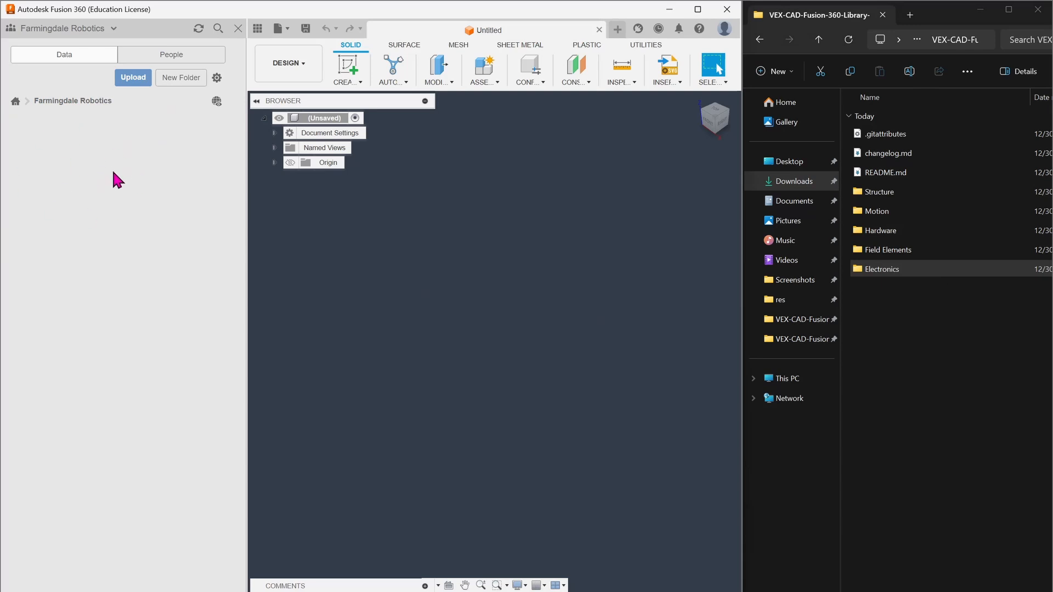
mouse_move(119, 179)
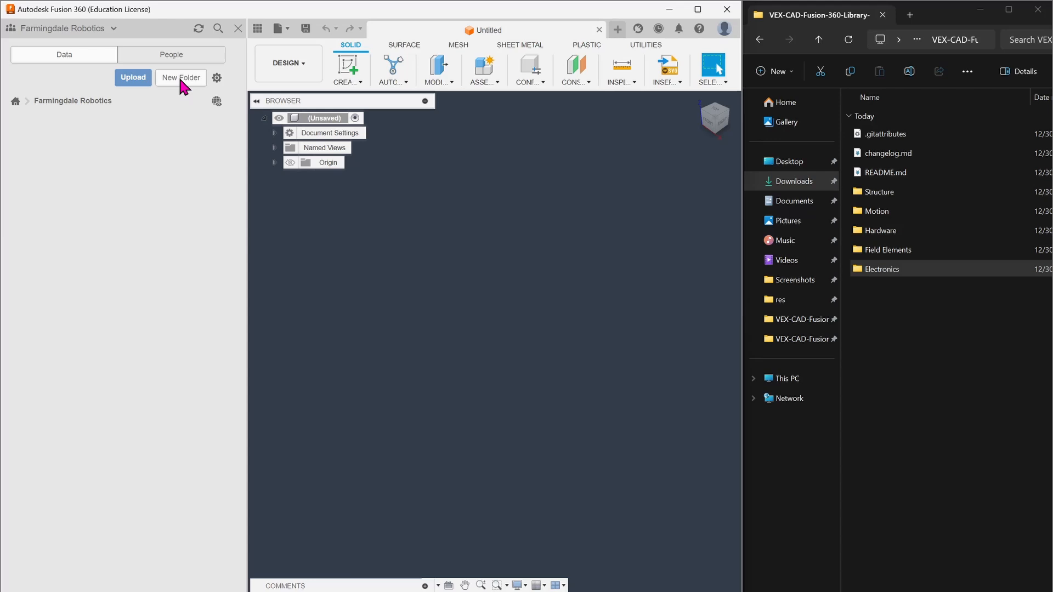
- Create a new folder named VRC PARTS 2.0 in the Farmingdale Robotics project
left_click(181, 77)
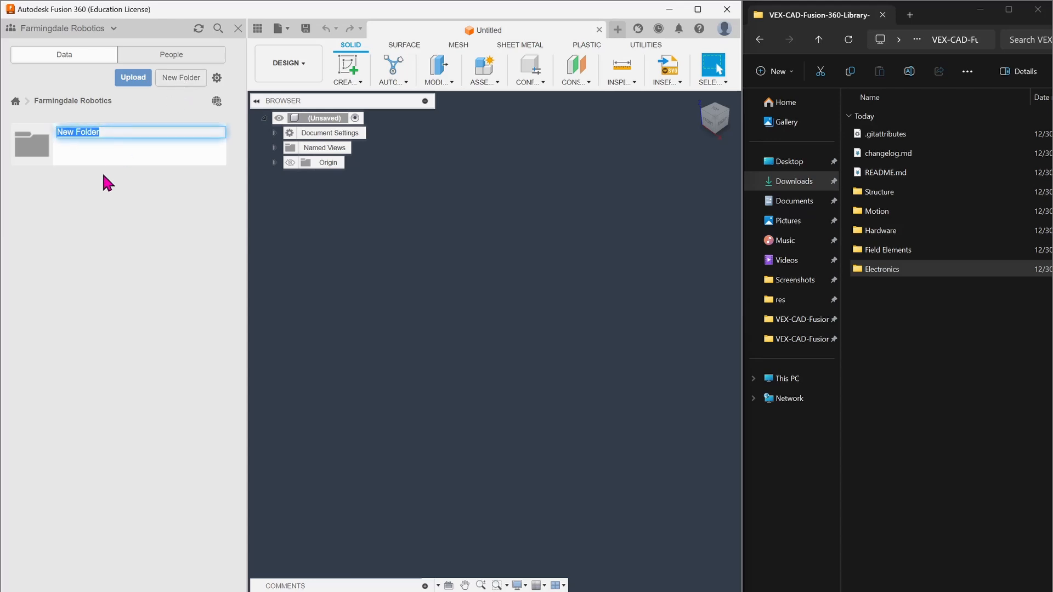
type("VR")
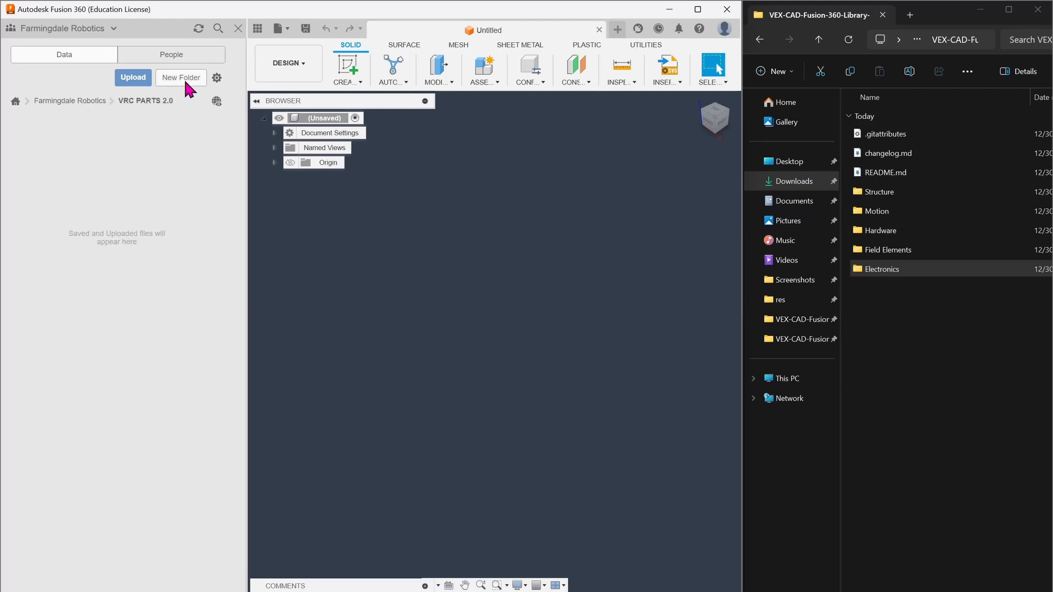
mouse_move(211, 62)
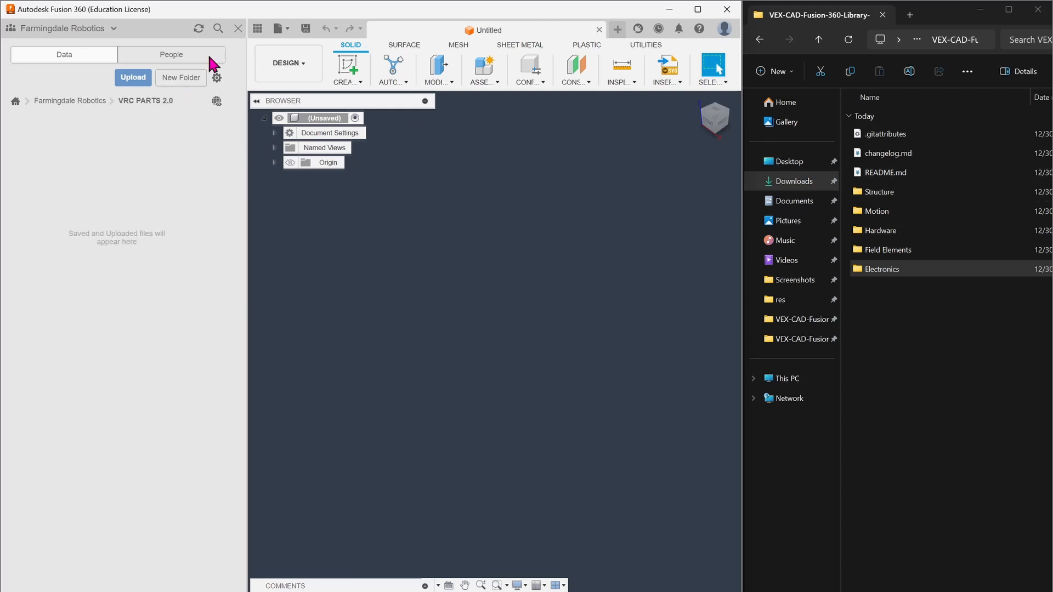
- Add subfolders including Electronics inside VRC PARTS 2.0, then enter its Structure folder
left_click(180, 77)
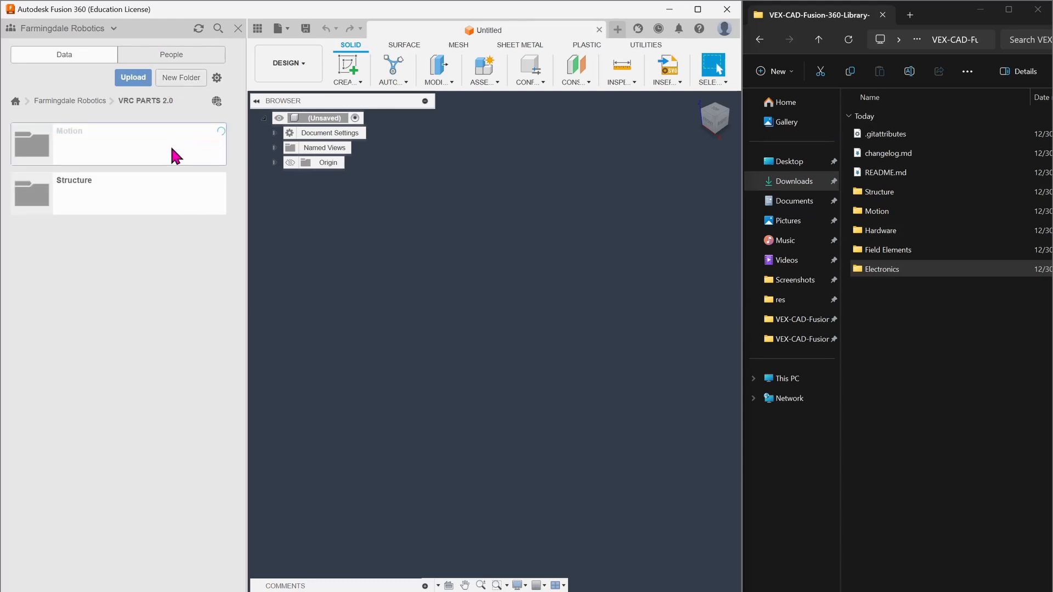
left_click(179, 77)
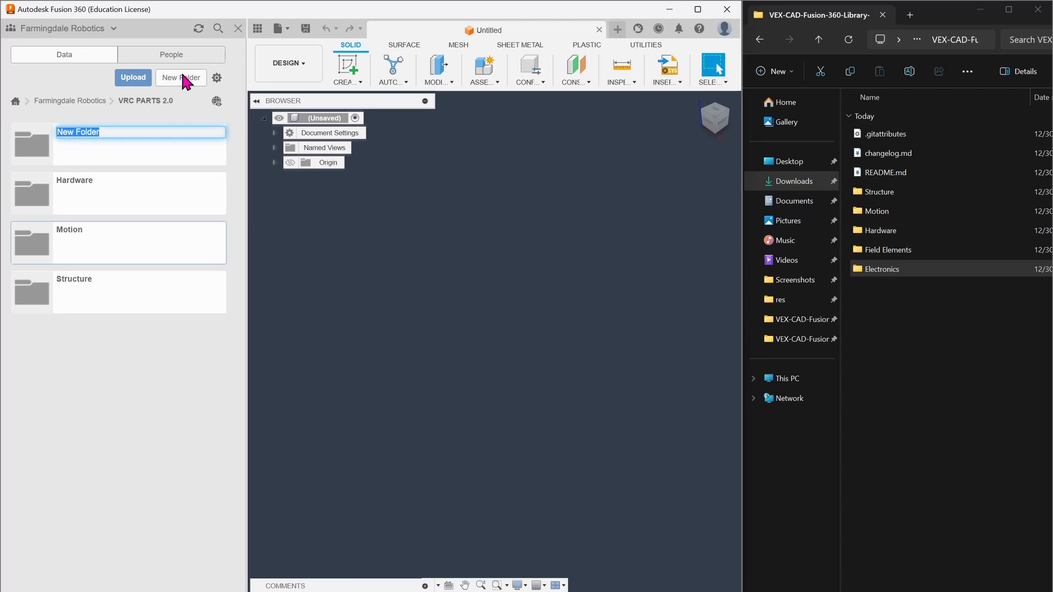
type("Electronics")
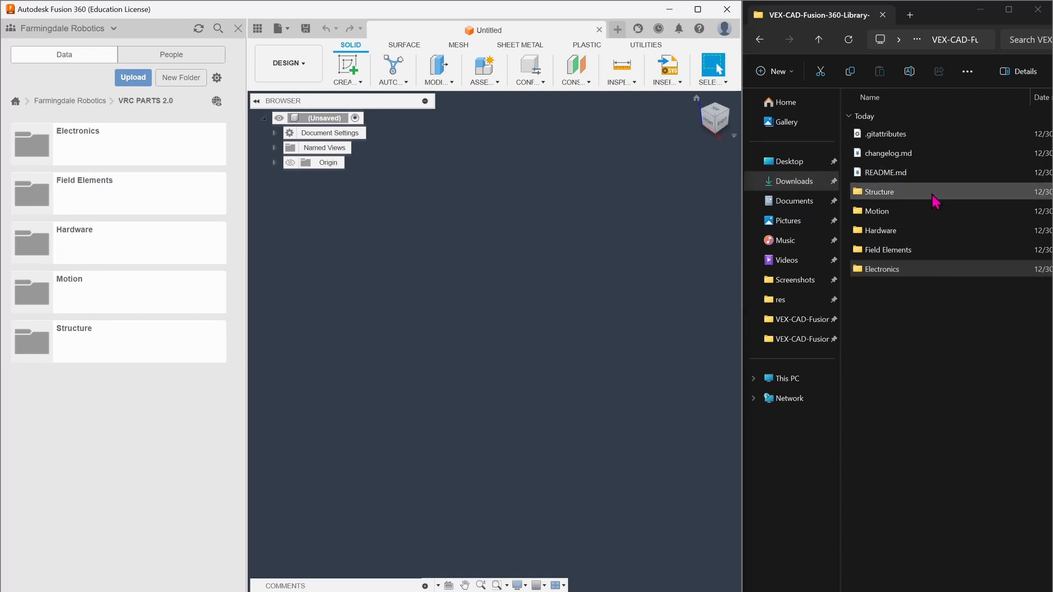
double_click(878, 191)
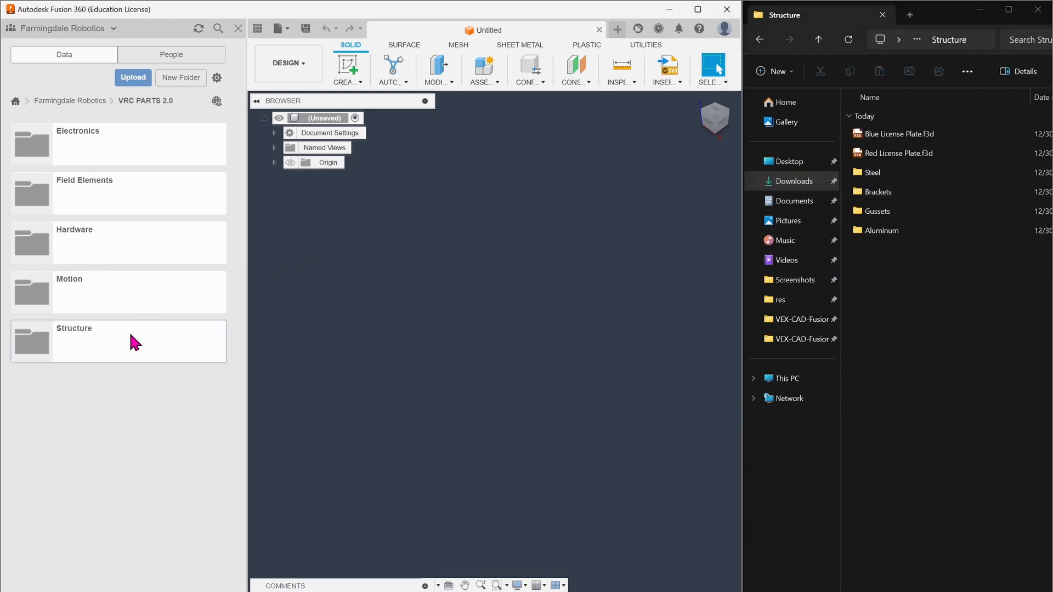
double_click(73, 341)
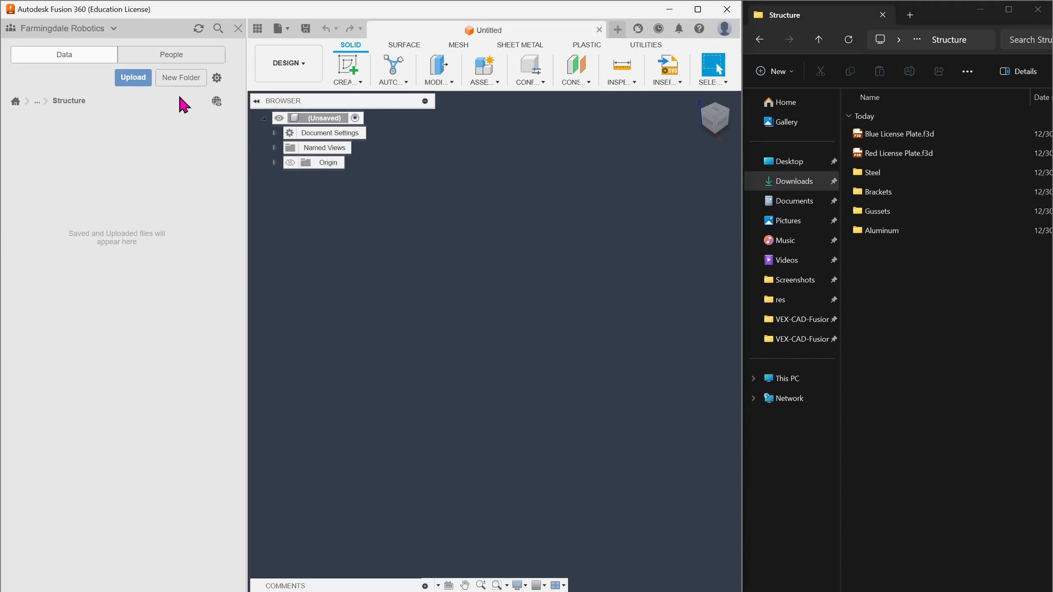
- Upload Blue License Plate.f3d and Red License Plate.f3d into the Structure folder
left_click(133, 76)
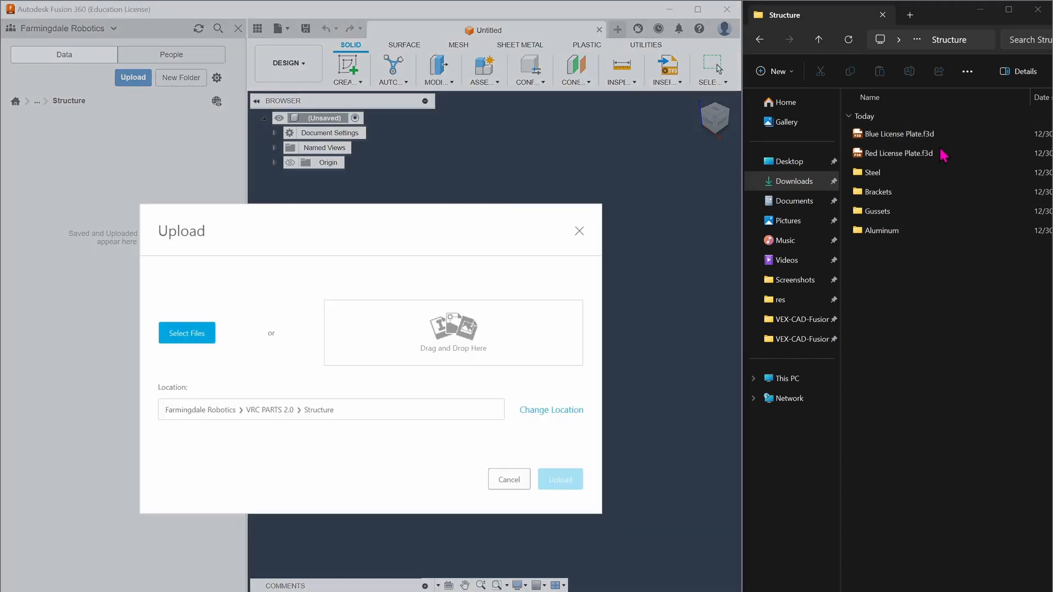
left_click(899, 134)
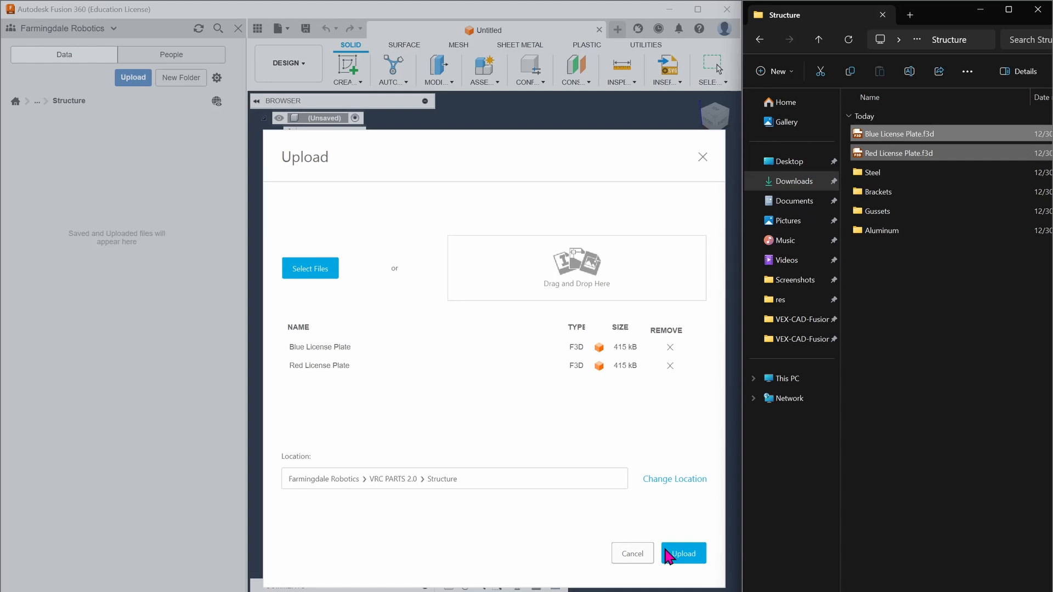
left_click(683, 553)
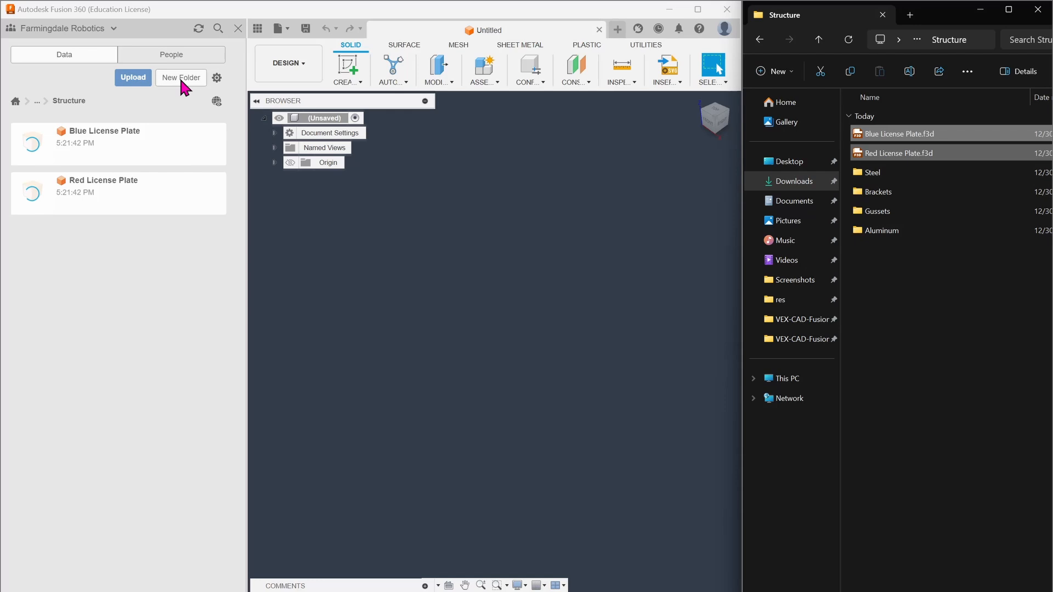
- Create new folders in Structure and rename them, starting with Aluminum
left_click(180, 77)
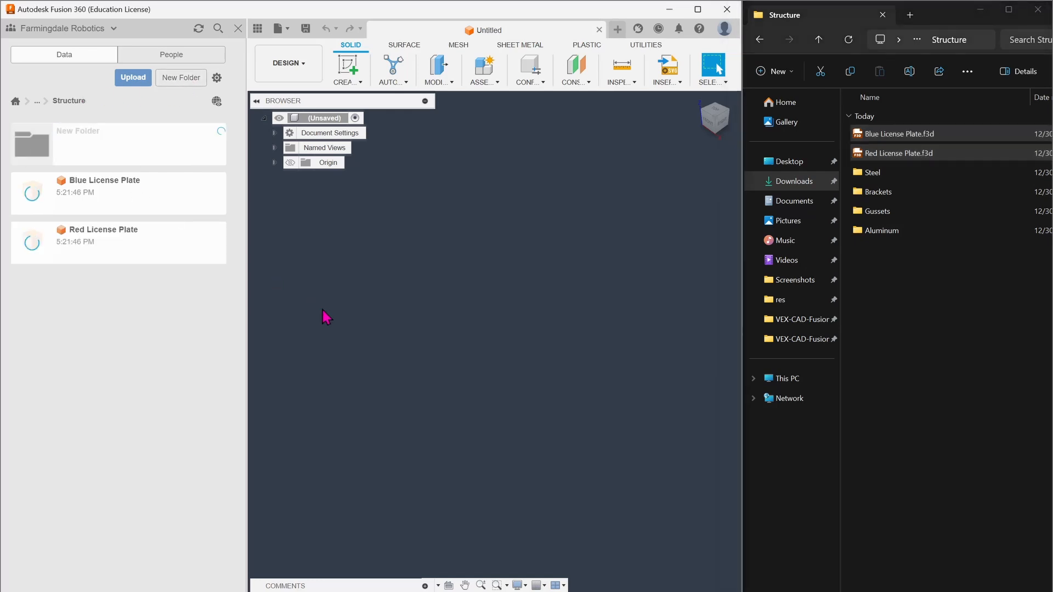
right_click(77, 130)
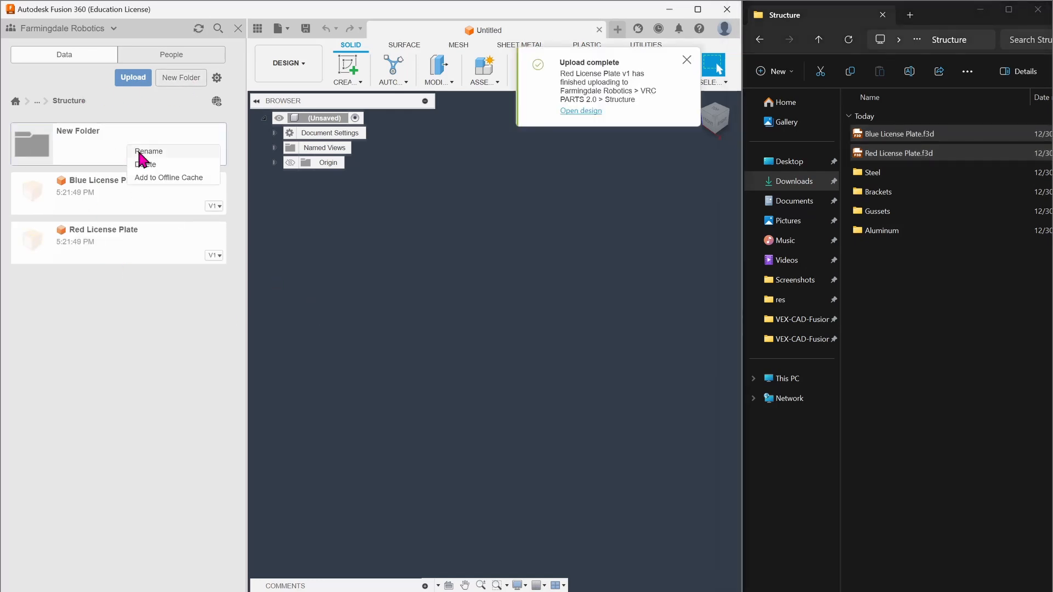
left_click(149, 151)
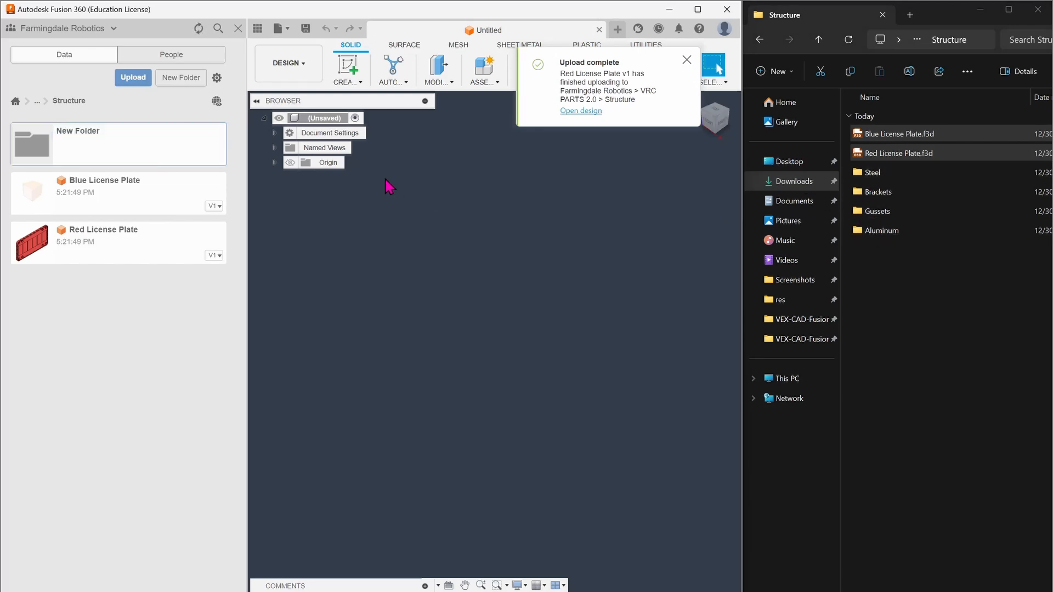
double_click(78, 132)
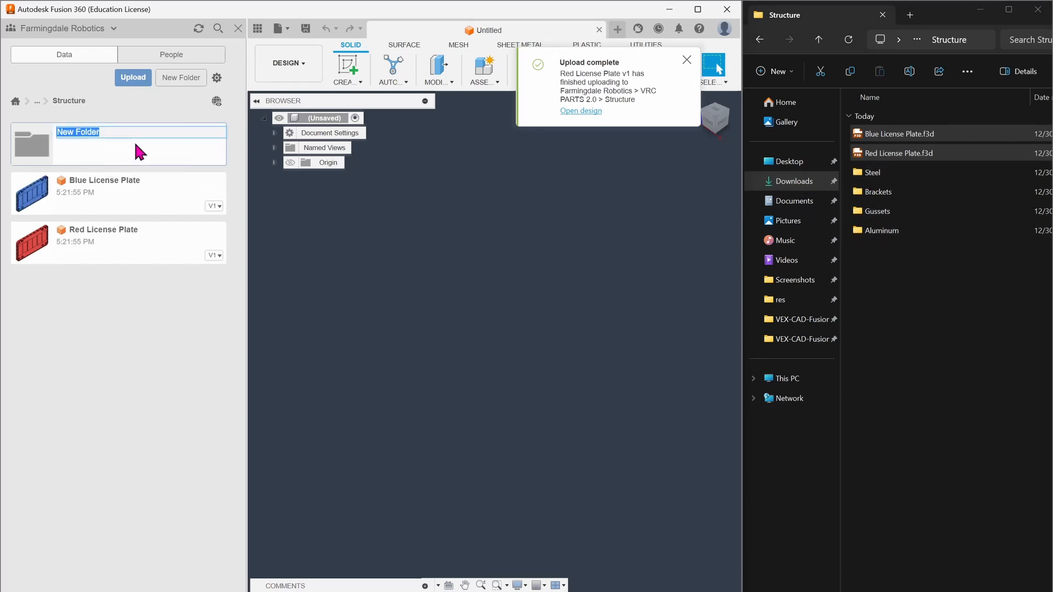
left_click(180, 76)
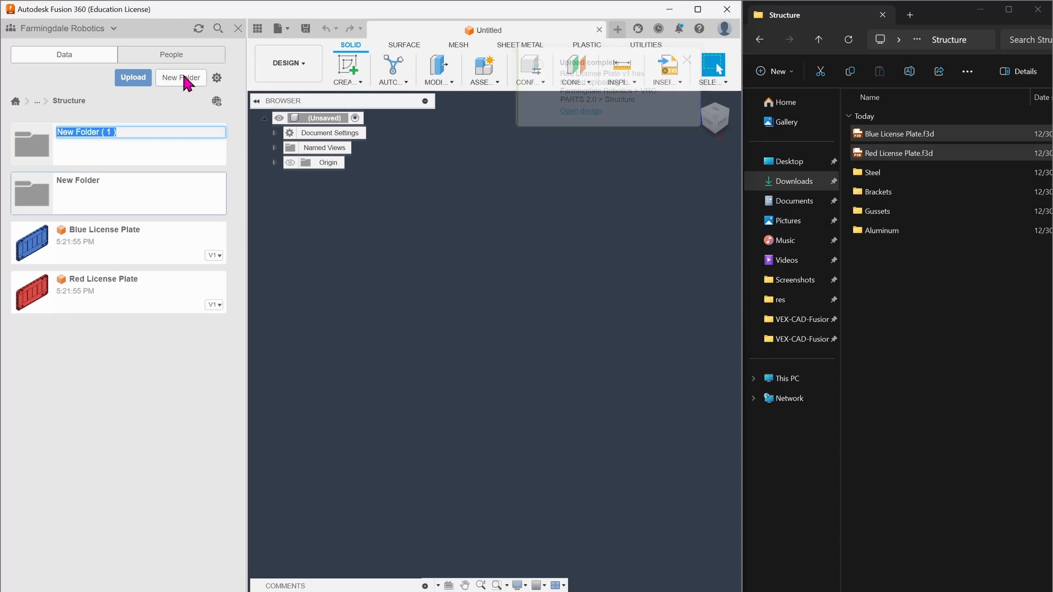
type("Alun")
type("Gussets")
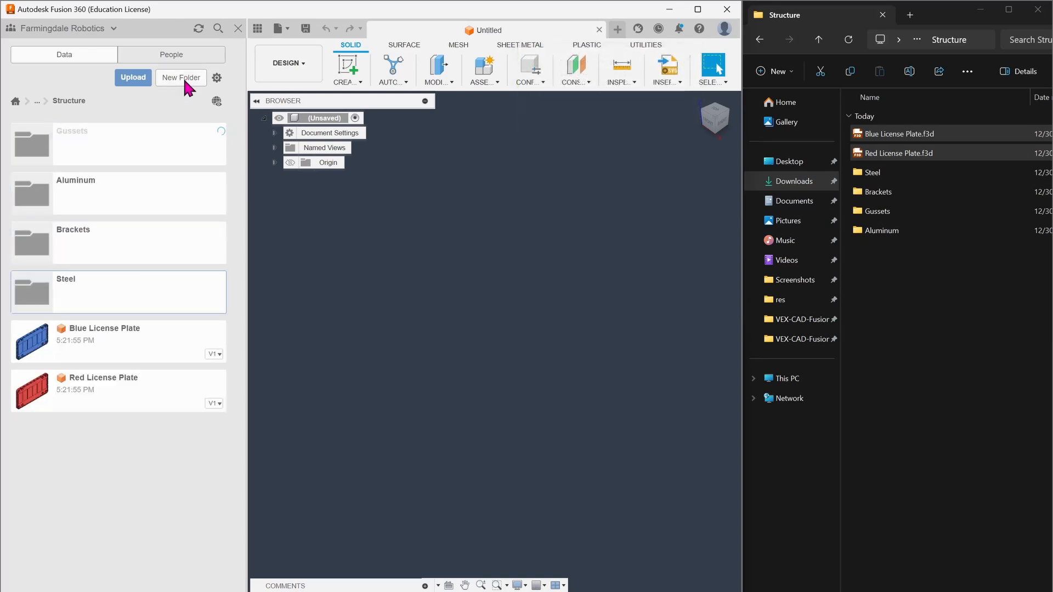
mouse_move(156, 195)
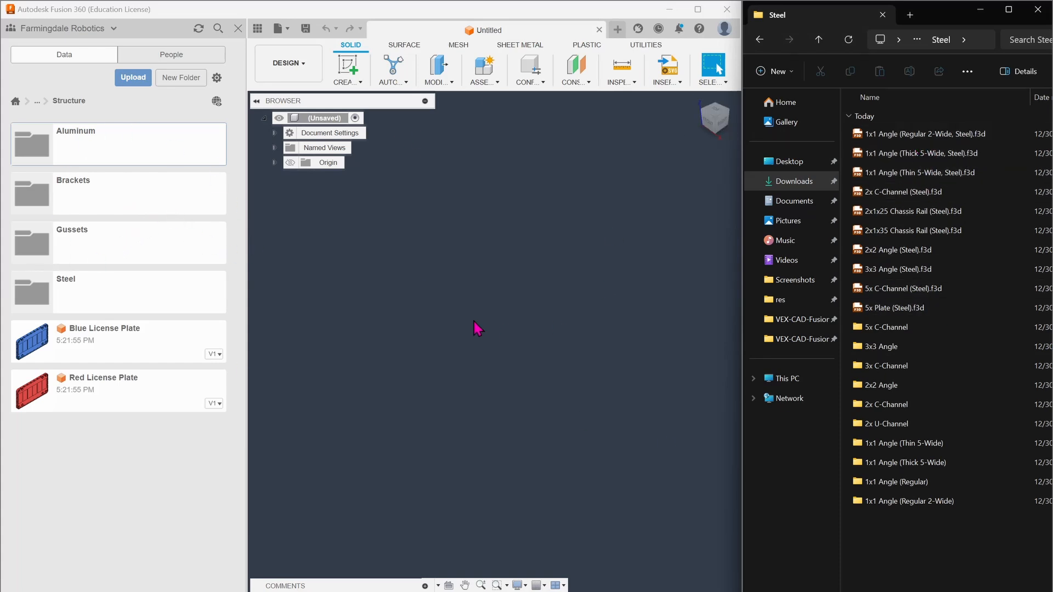
mouse_move(814, 292)
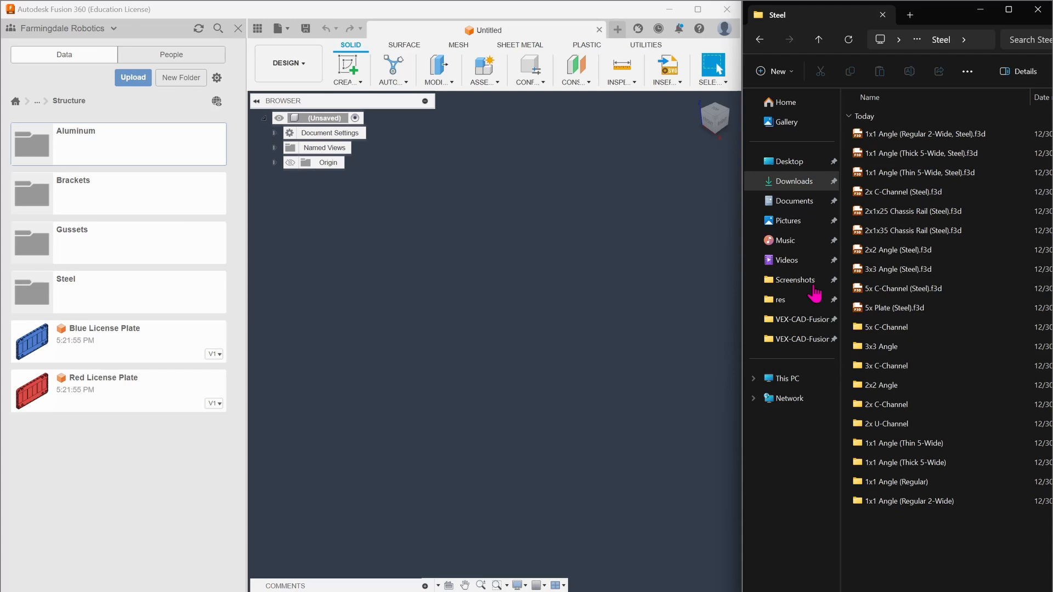
mouse_move(488, 275)
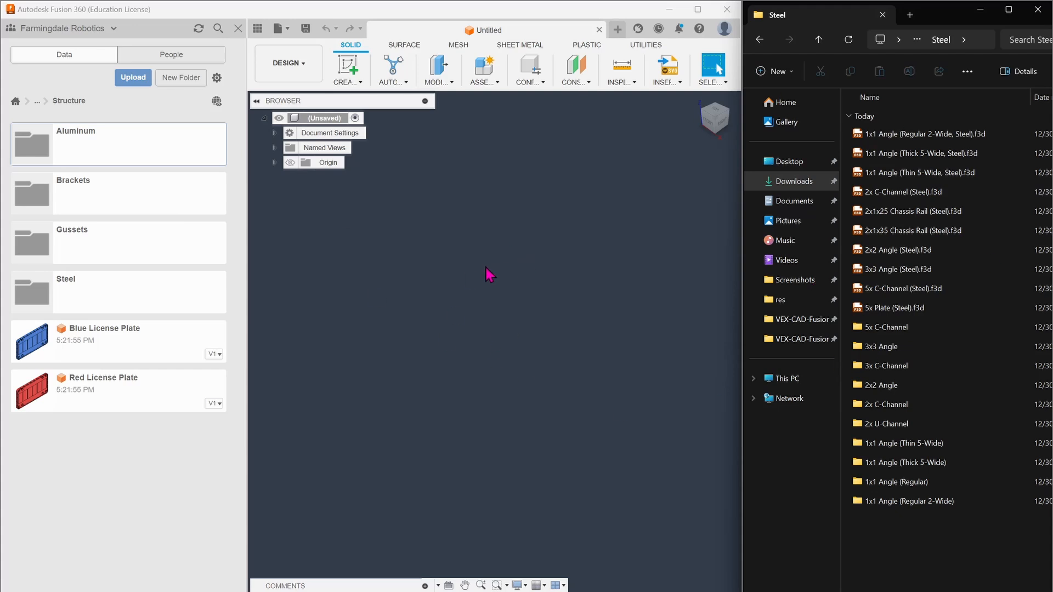
mouse_move(187, 316)
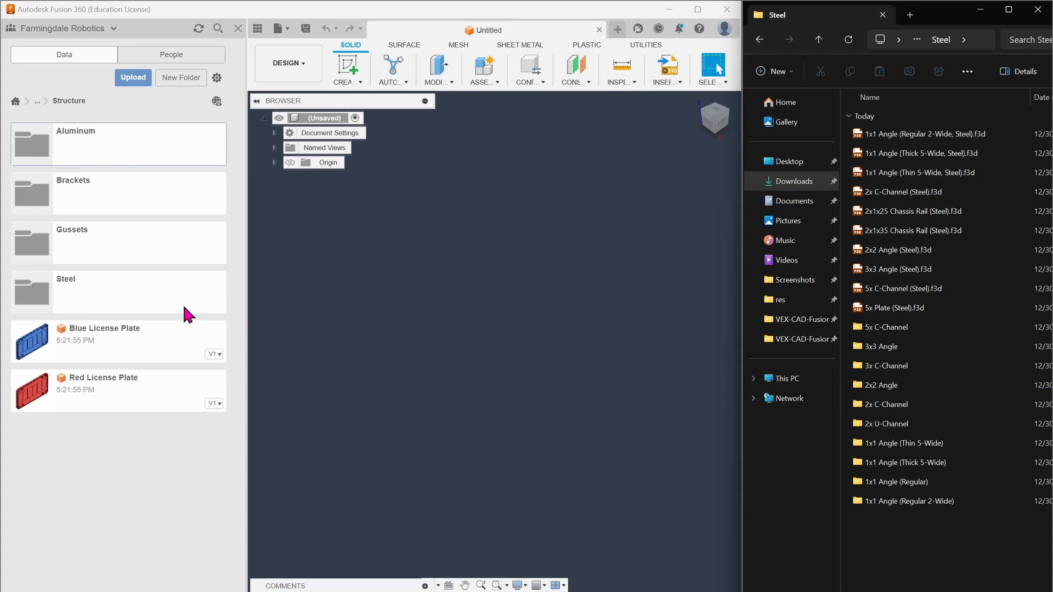
- In Steel, upload all the 1x1 Angle (Thick 5-Wide) .f3d files into their own subfolder
left_click(180, 77)
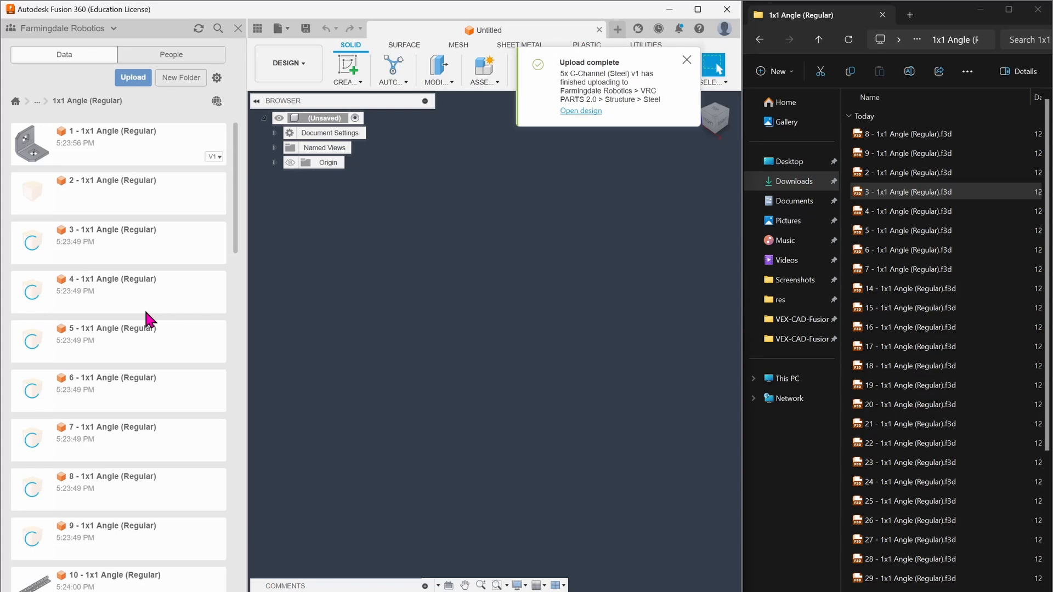
left_click(133, 77)
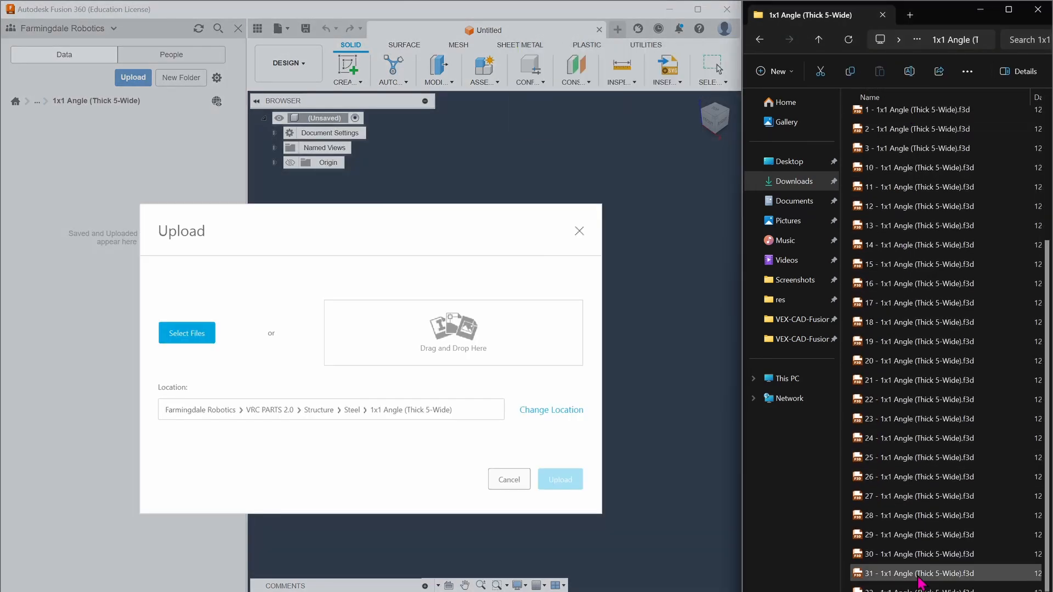
left_click(560, 479)
type("2x C-Ch")
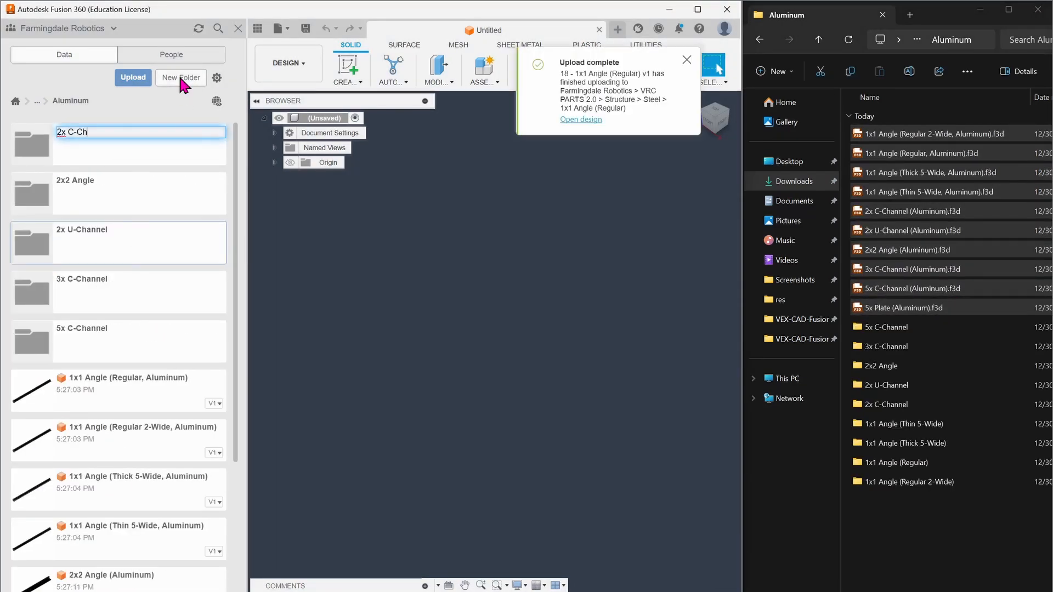
- In Aluminum, create a 1x1 Angle (Regular) subfolder and upload its angle part files
type("1x1 Angle (Regular w-")
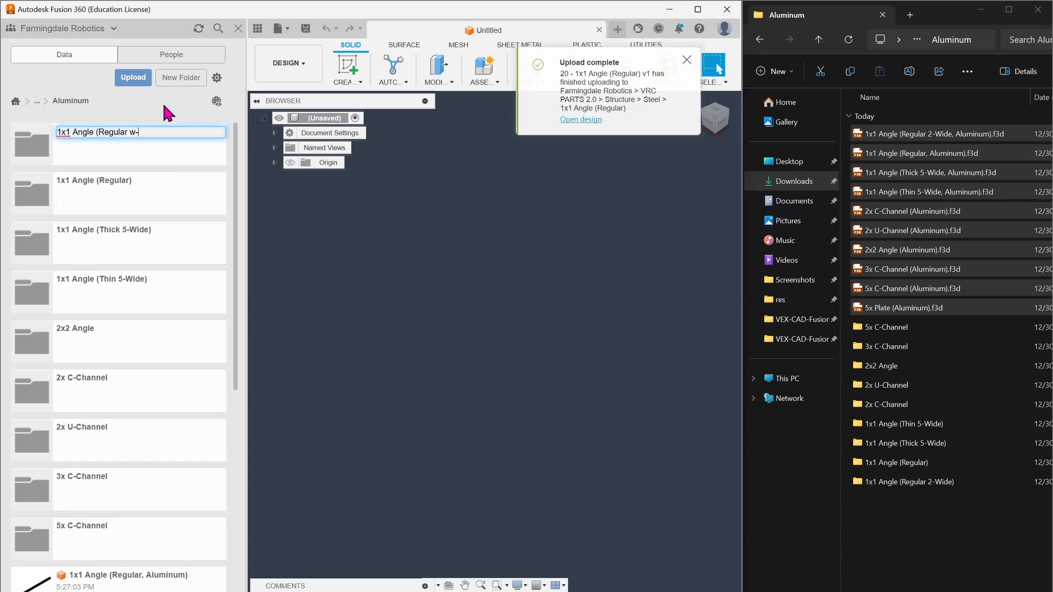
left_click(133, 77)
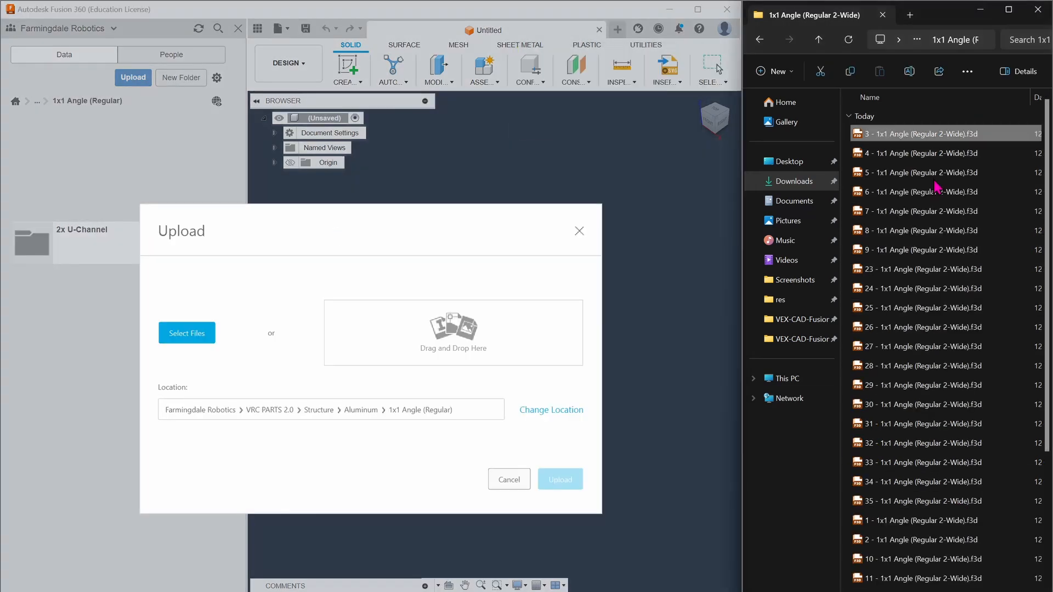
left_click(559, 479)
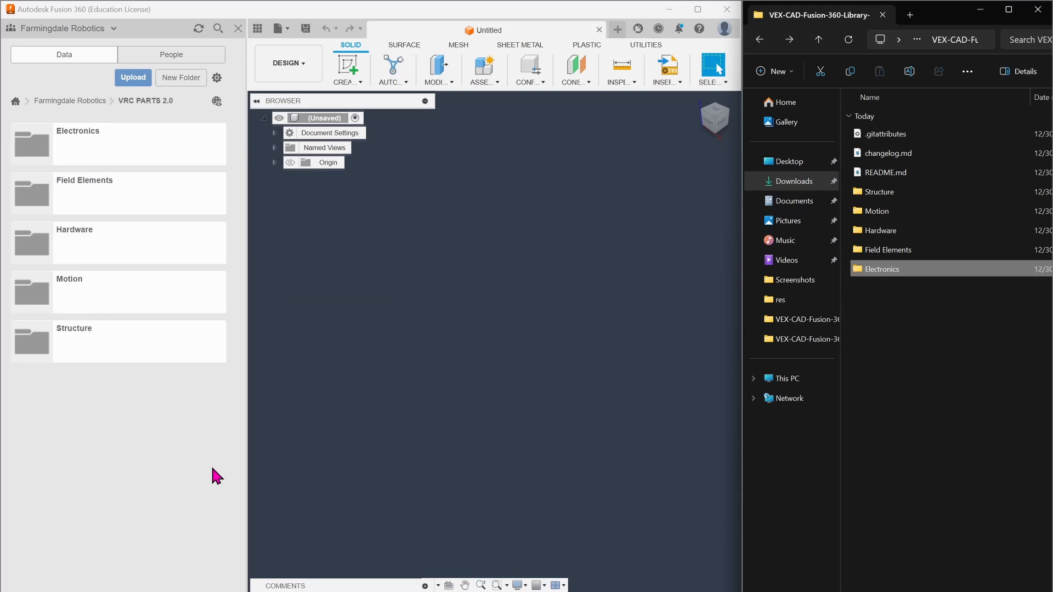
mouse_move(222, 478)
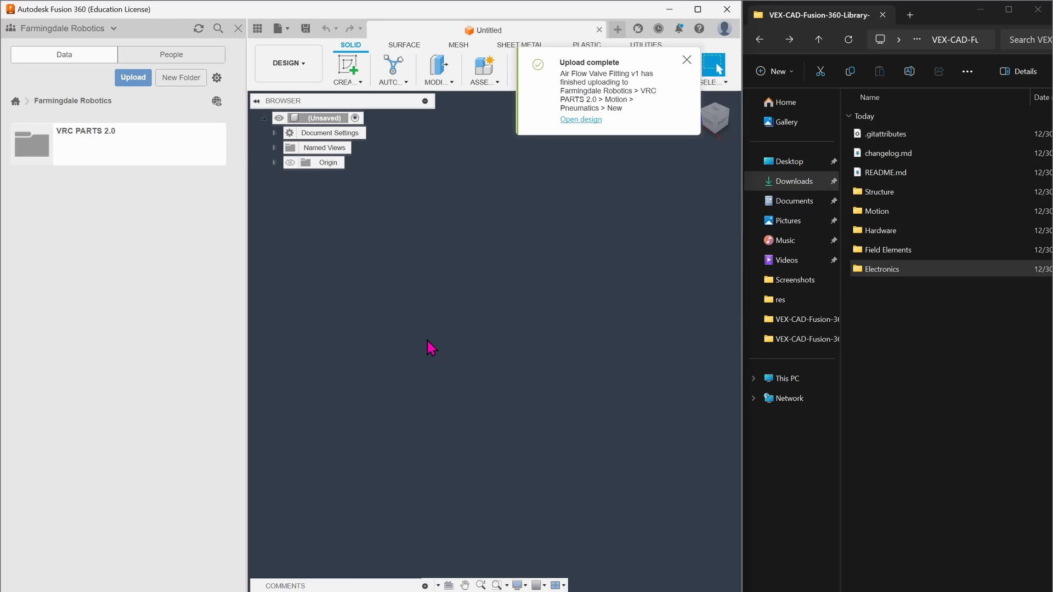
mouse_move(364, 338)
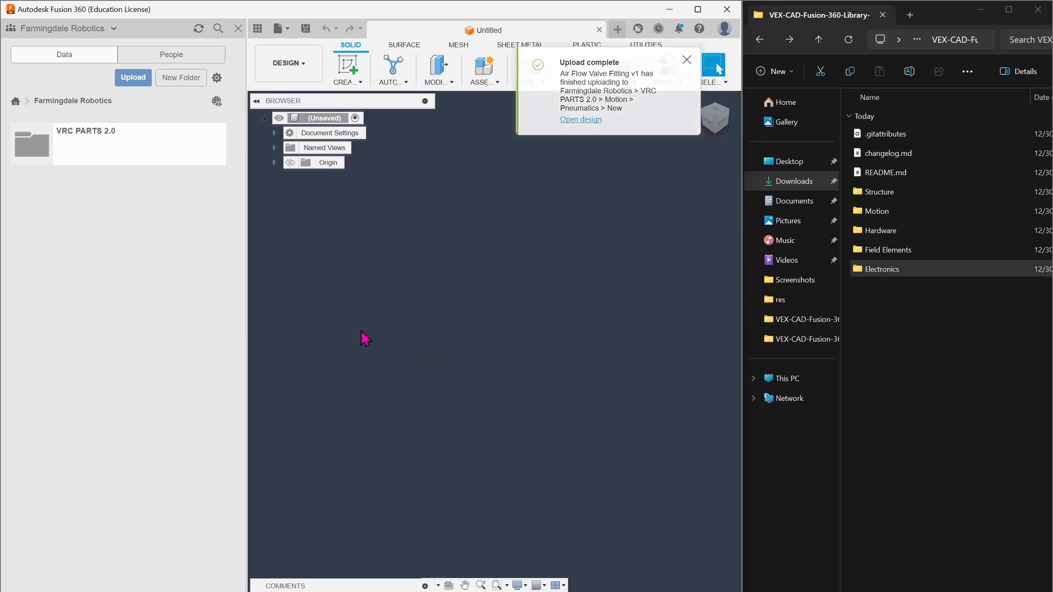